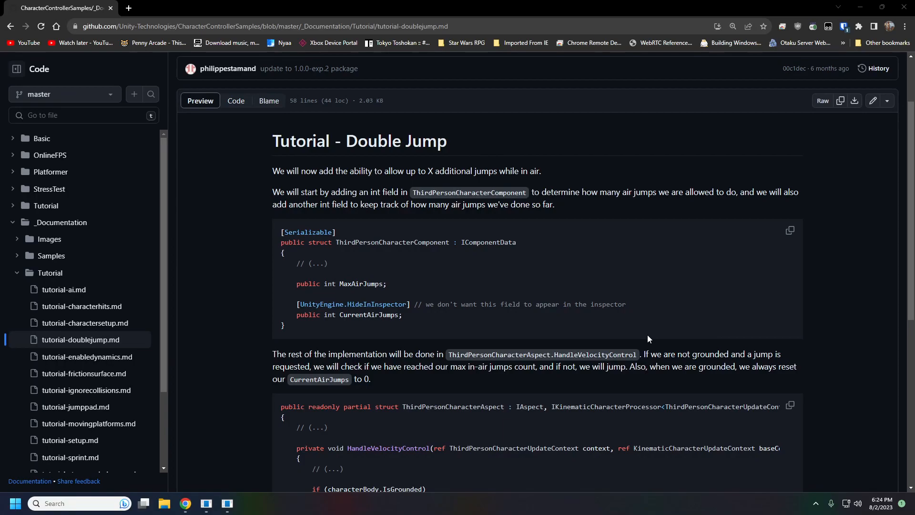
mouse_move(337, 260)
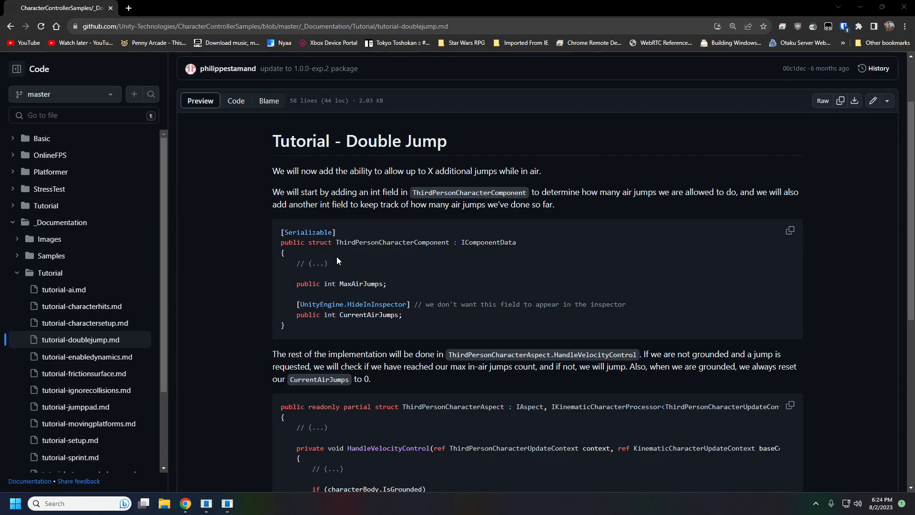
mouse_move(339, 239)
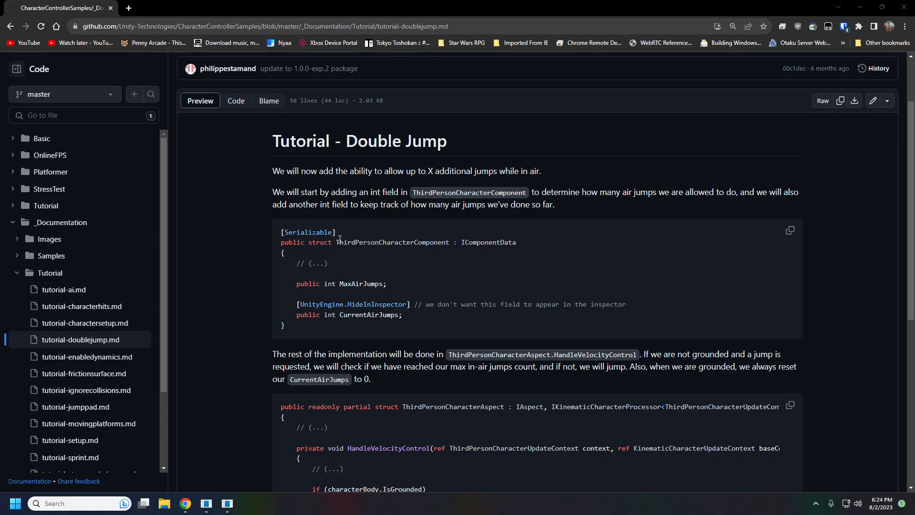
Step: Declare 'public int MaxAirJumps;' and a [HideInInspector] 'public int CurrentAirJumps;' below StepAndSlopeHandling
left_click(206, 503)
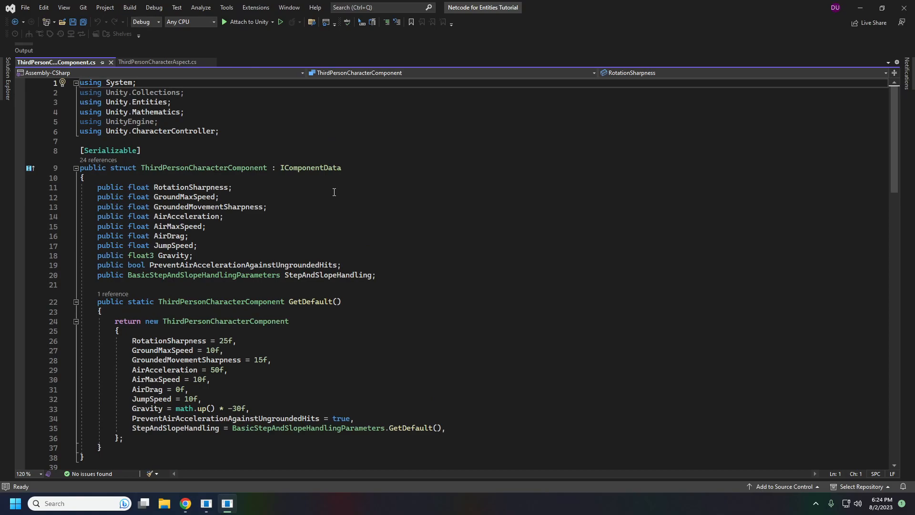
mouse_move(351, 270)
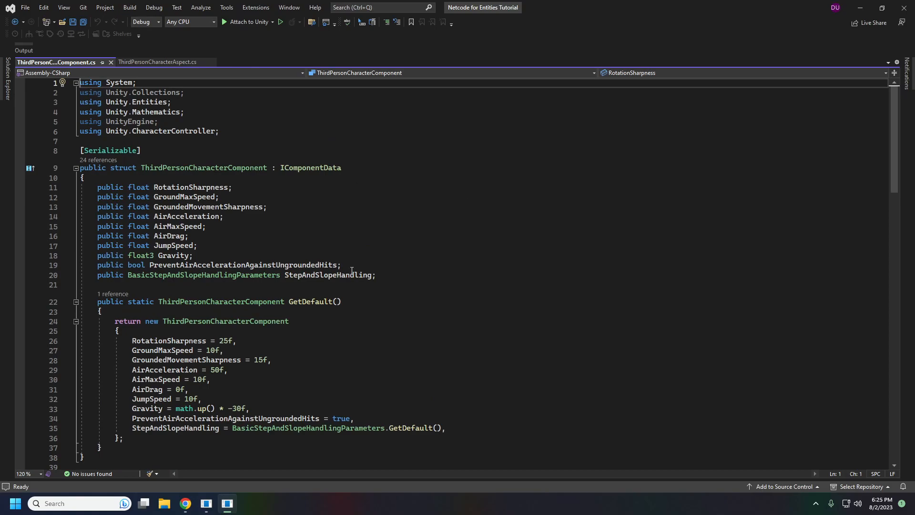
left_click(420, 275)
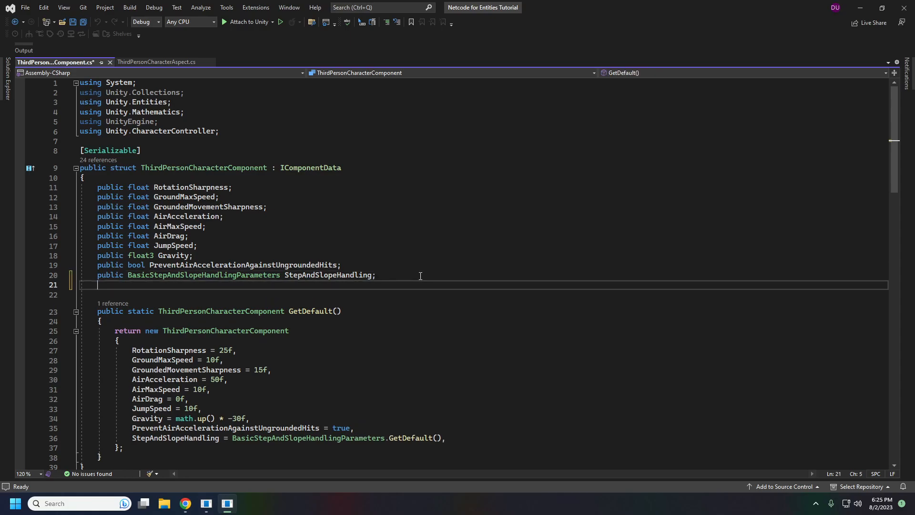
type("public int MaxAirJumps;")
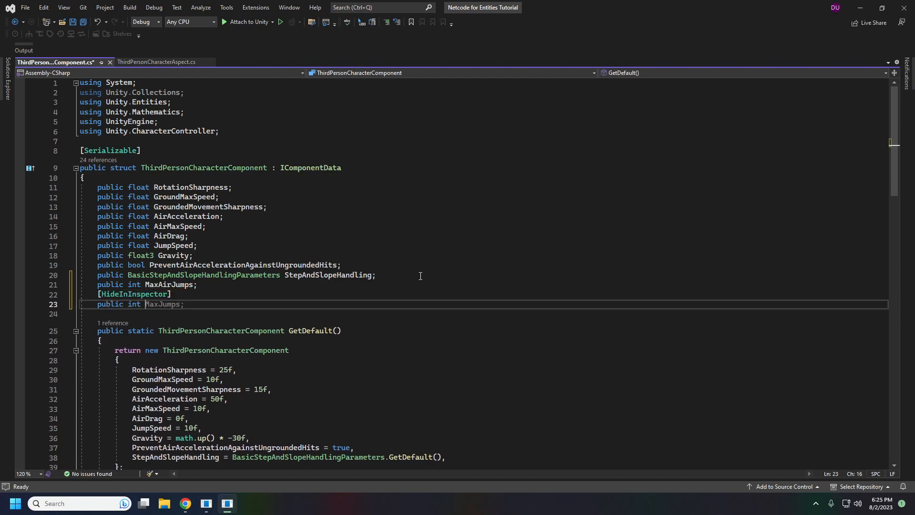
type("CurrentAirJumps;")
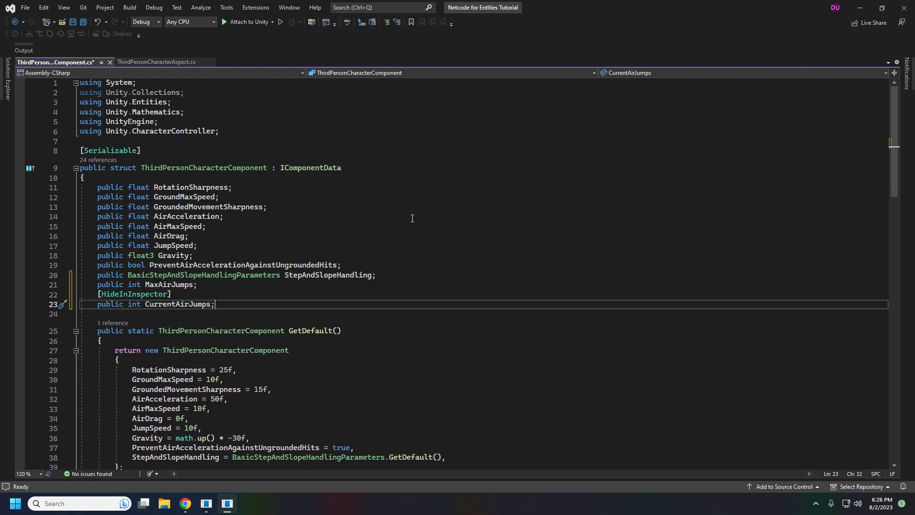
mouse_move(303, 336)
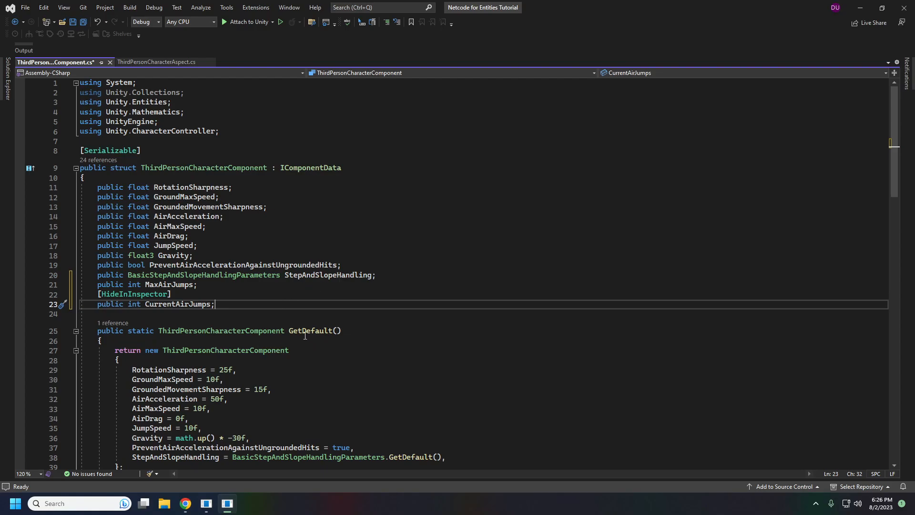
Step: Switch to ThirdPersonCharacterAspect.cs and scroll to HandleVelocityControl's in-air branch
left_click(156, 62)
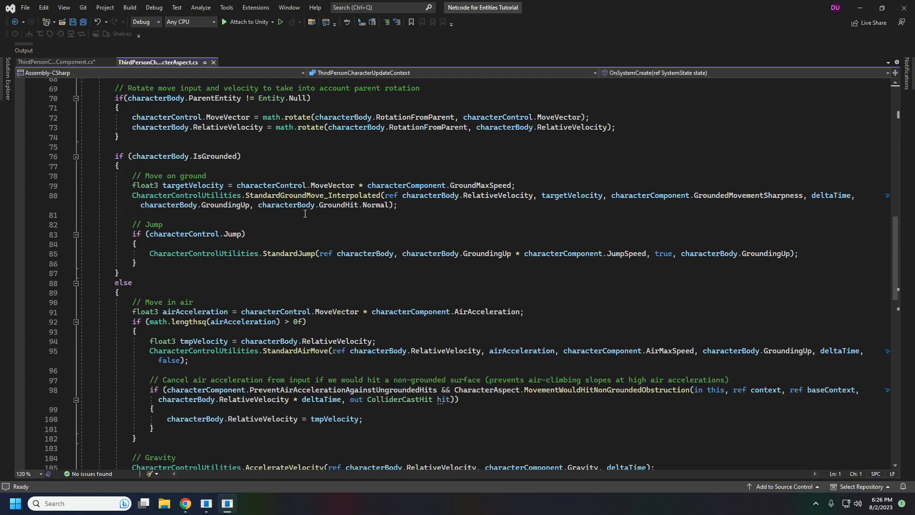
scroll("up", 3)
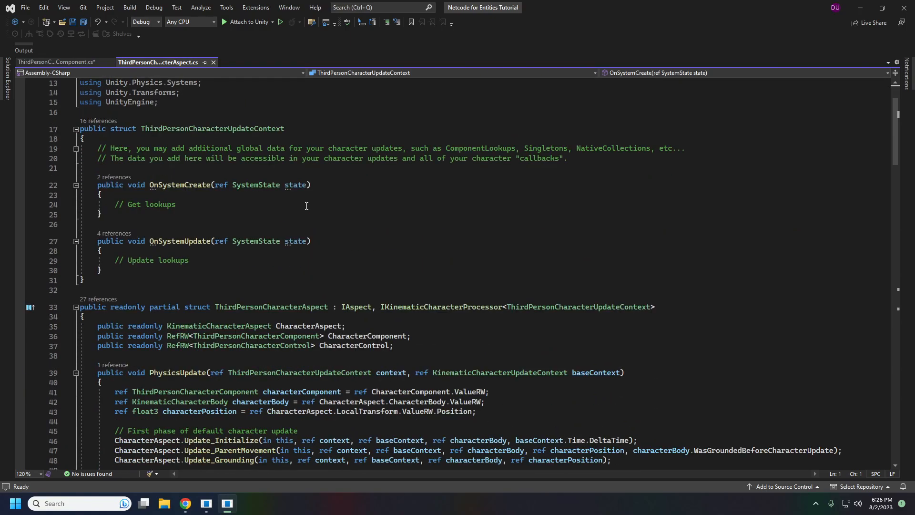
scroll("down", 3)
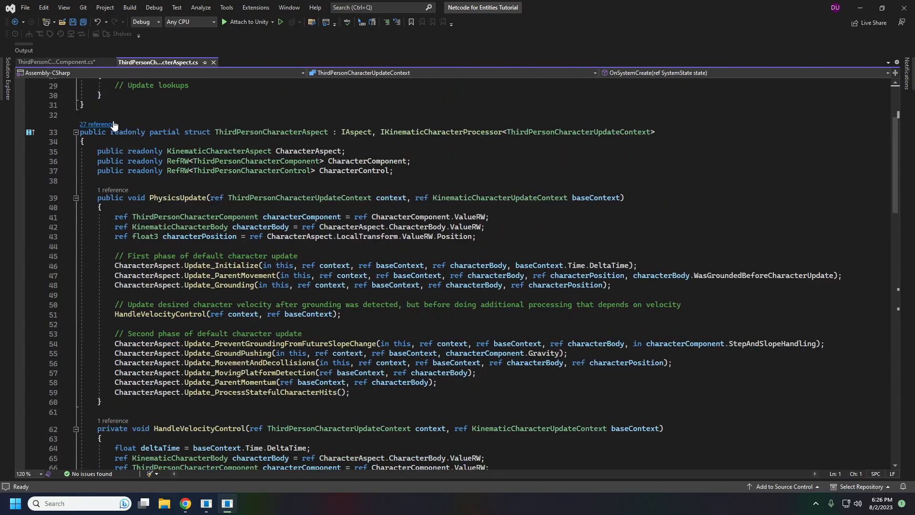
mouse_move(180, 256)
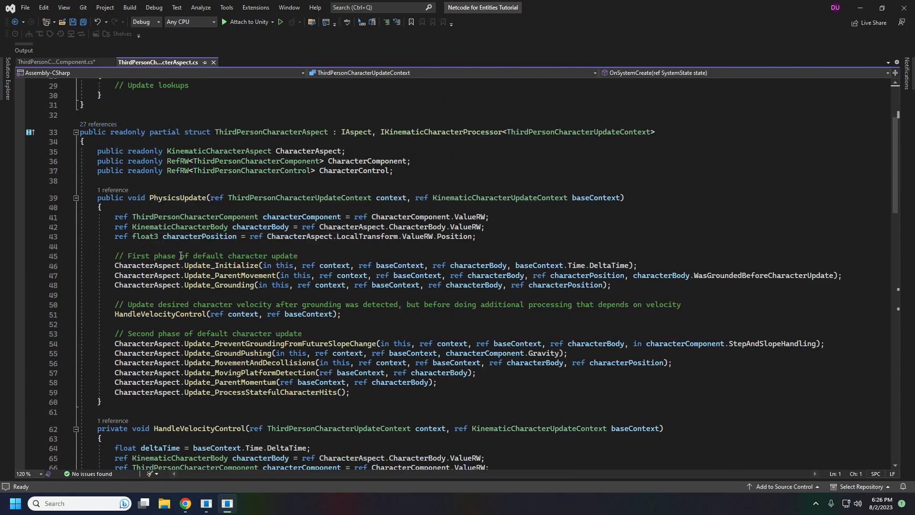
scroll("down", 3)
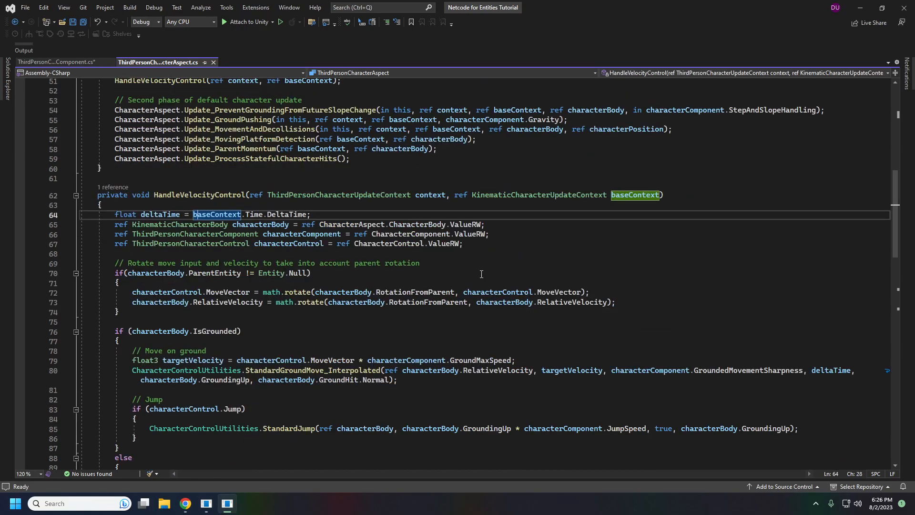
scroll("down", 3)
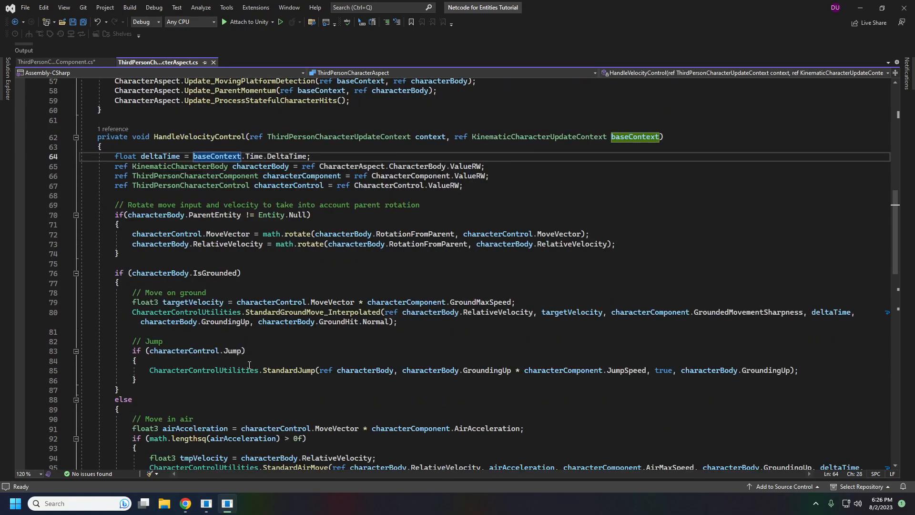
mouse_move(313, 365)
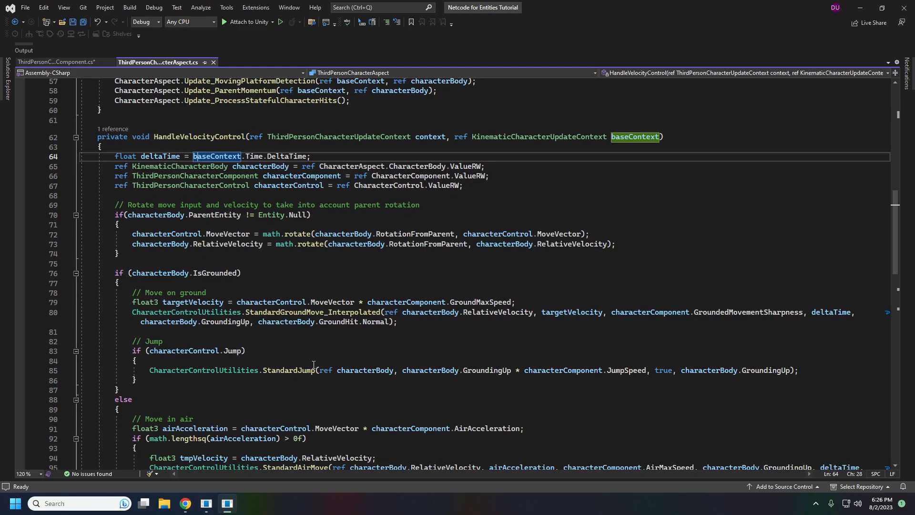
scroll("down", 3)
type("if(characterControl.Jump &&")
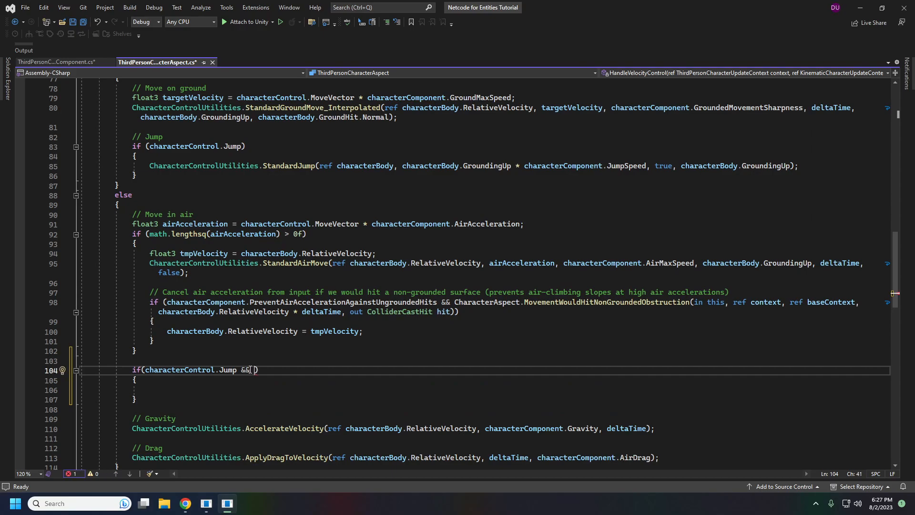
Step: Complete the air-jump condition as characterComponent.CurrentAirJumps < characterComponent.MaxAirJumps calling StandardJump
type("characterComponent.CurrentAirJumps <")
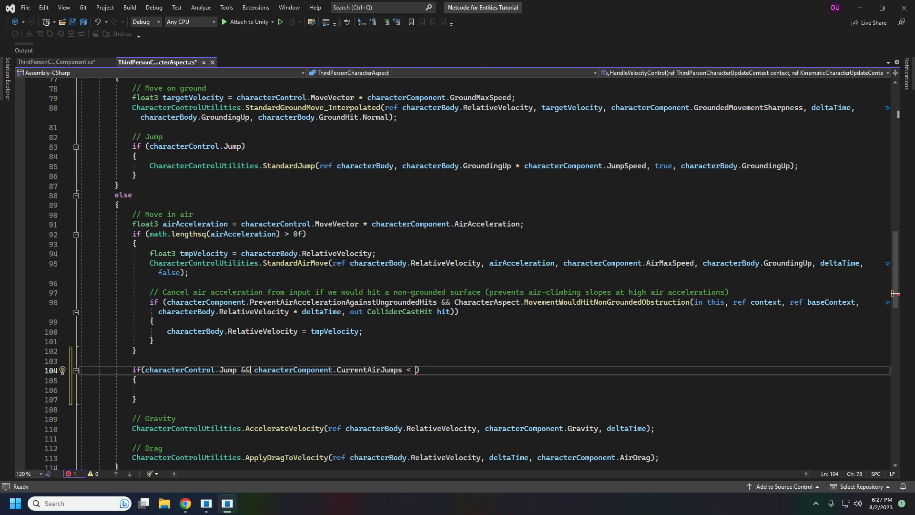
type("characterComponent.MaxAirJumps")
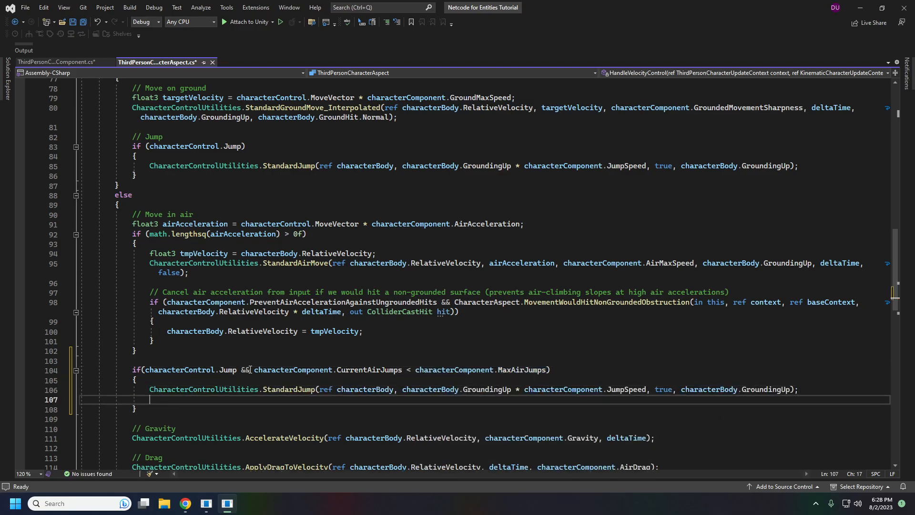
scroll("up", 3)
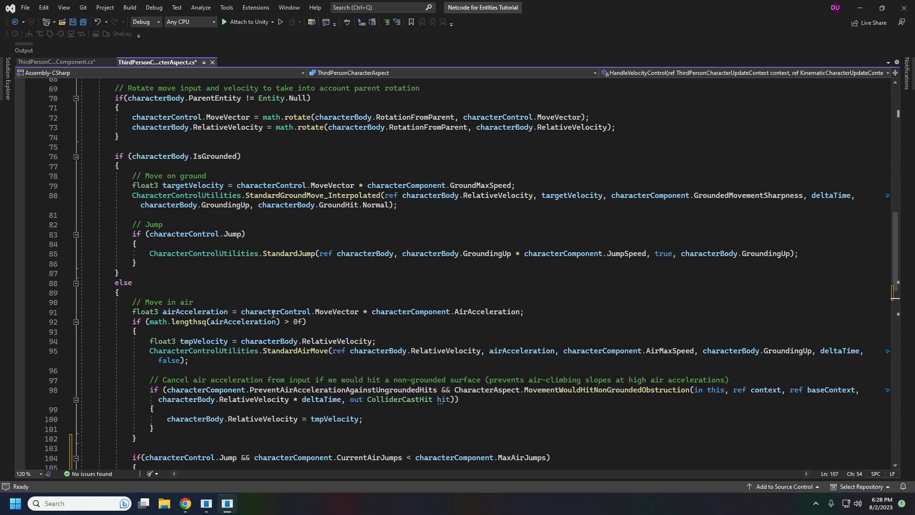
Step: Reset CurrentAirJumps to 0 when grounded, increment it per air jump, and comment the block //Air Jump
left_click(136, 265)
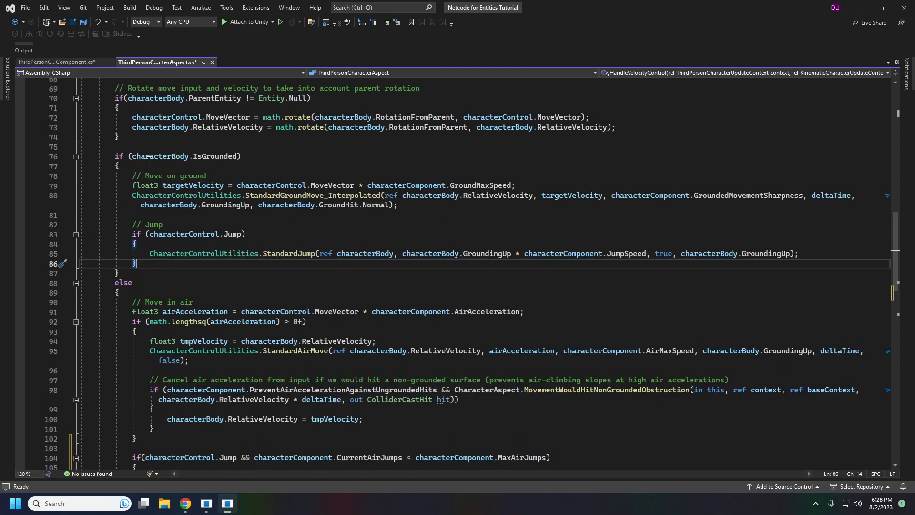
type("characterComponent.")
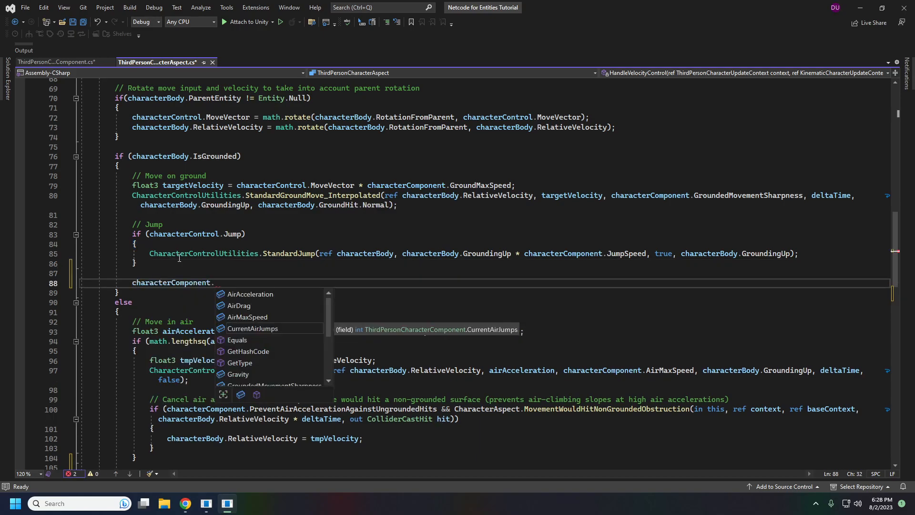
type("c")
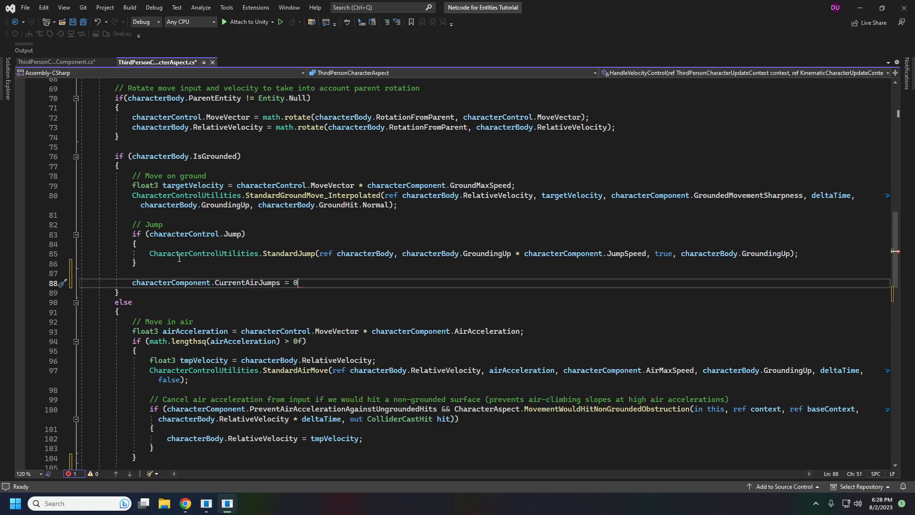
type(";")
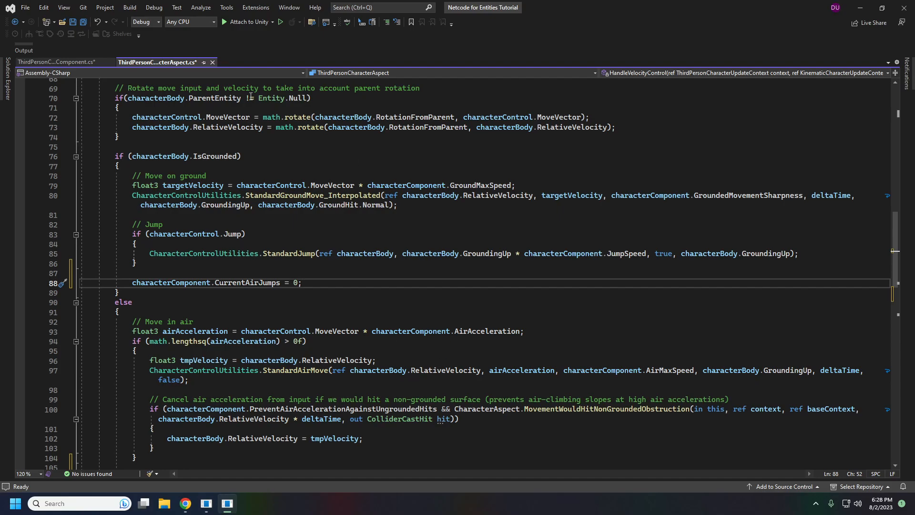
Step: Save the aspect script and Save All edited scripts
key("ctrl+s")
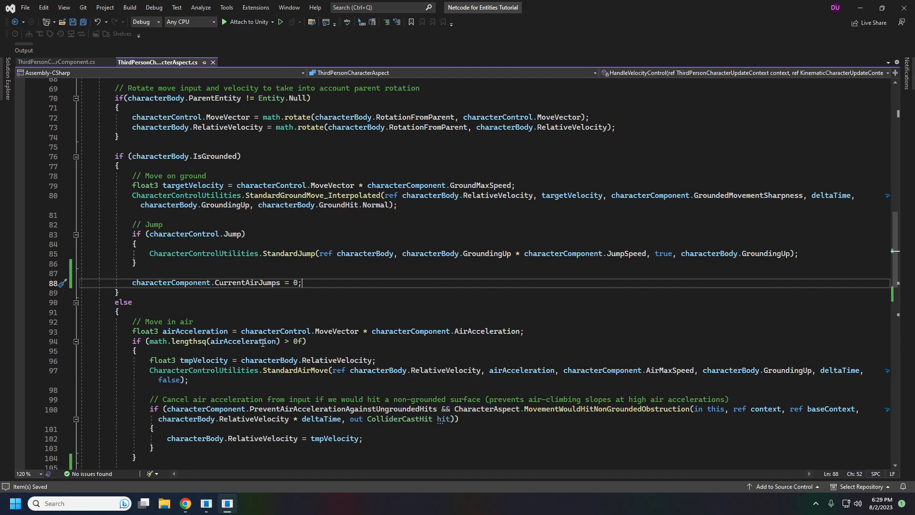
scroll("down", 3)
type("//Air Jump")
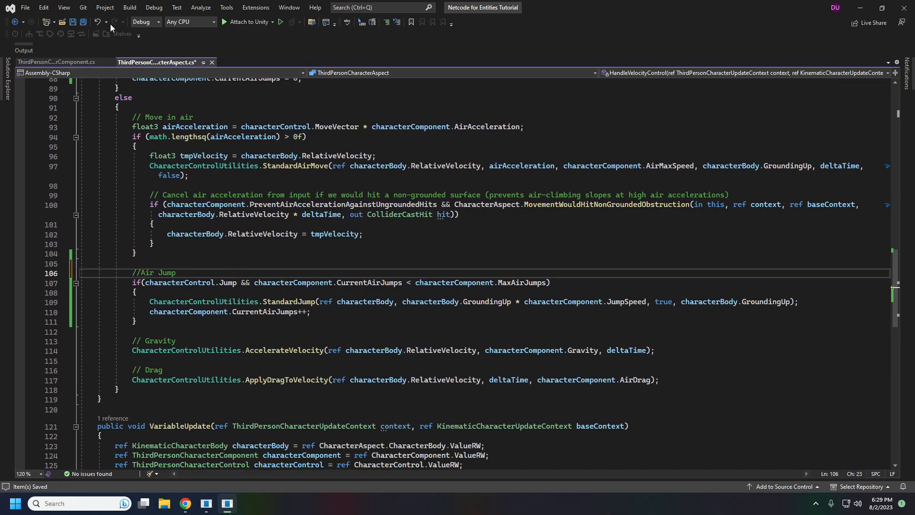
left_click(206, 503)
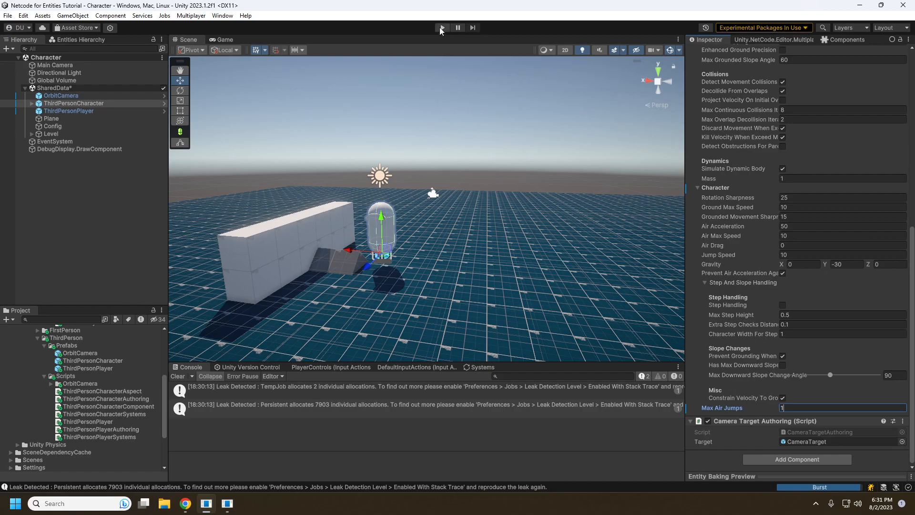
Step: Run Play mode with Max Air Jumps 1, test jumping in the Game view, then stop
left_click(442, 27)
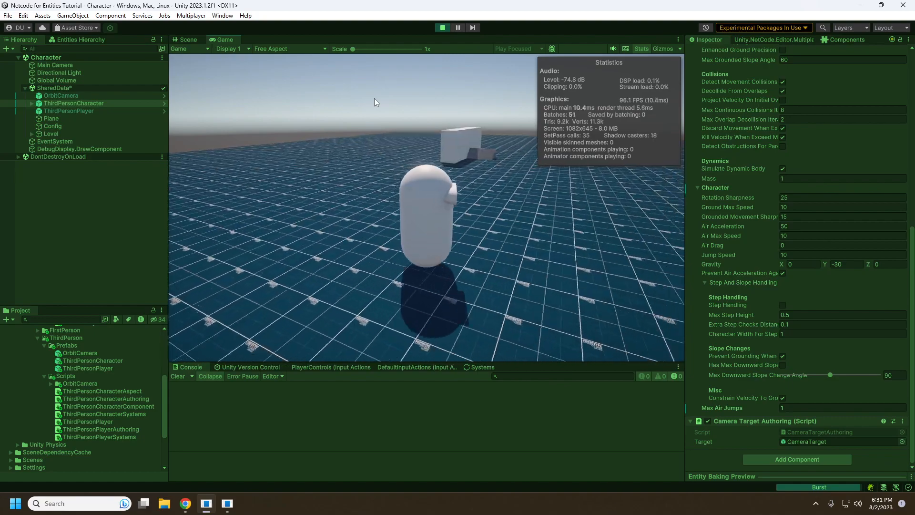
left_click(441, 28)
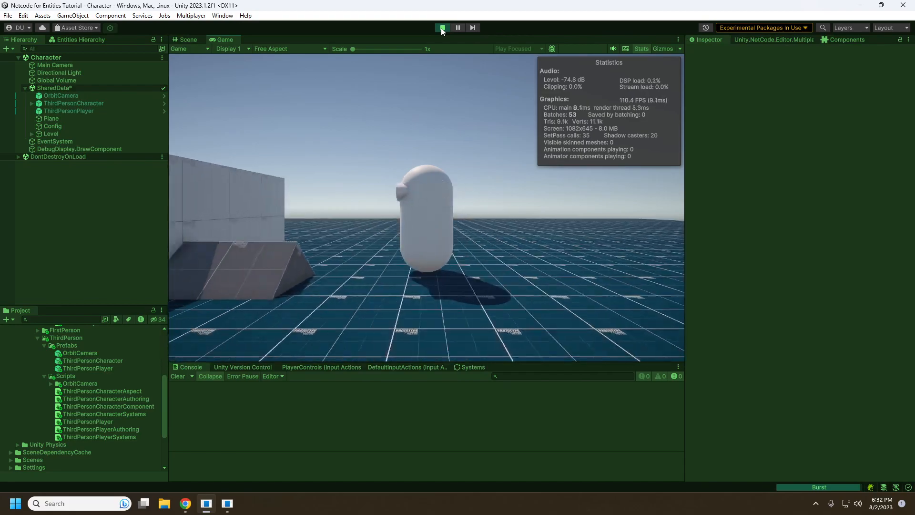
left_click(441, 27)
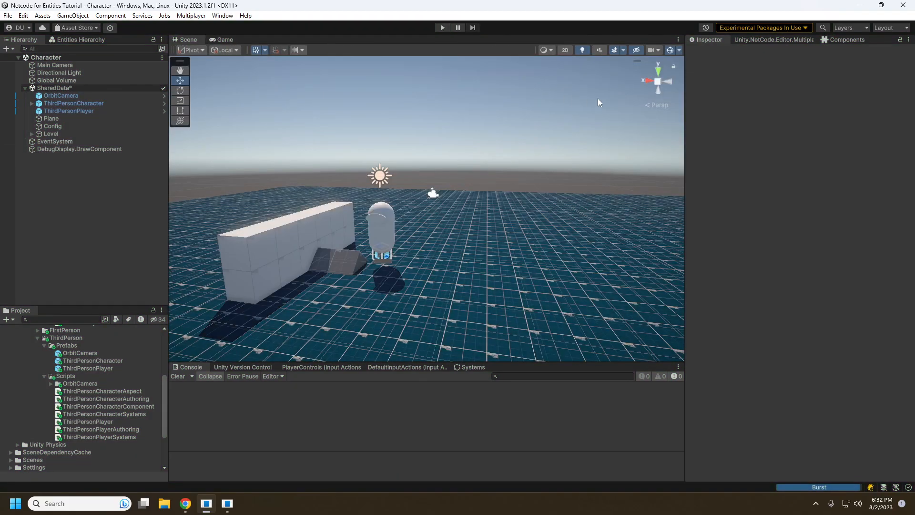